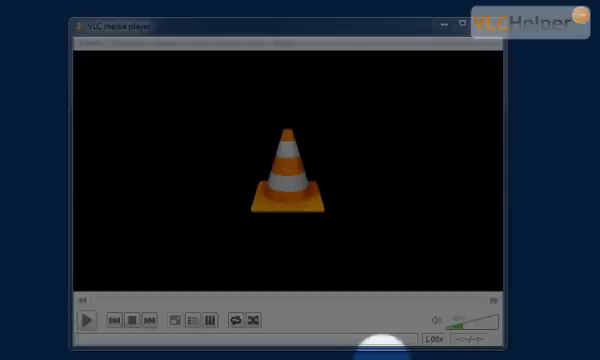
mouse_move(248, 104)
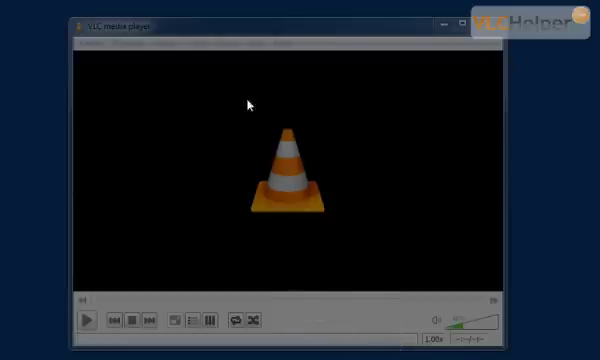
- Open Preferences with Ctrl+P and switch Show settings from Simple to All
left_click(221, 42)
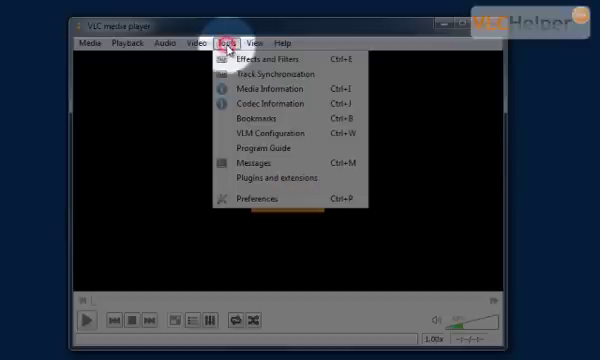
mouse_move(258, 206)
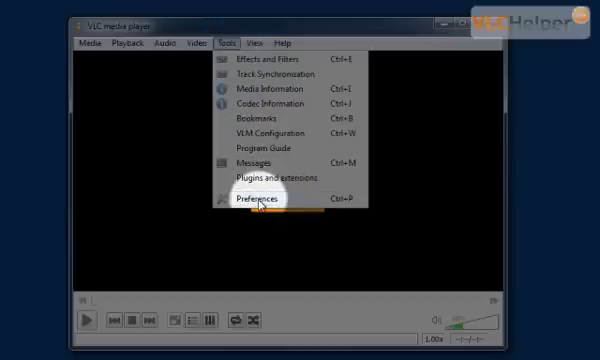
key("Ctrl+P")
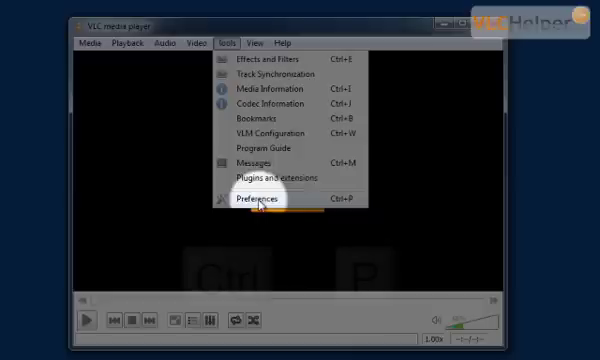
key("Ctrl+P")
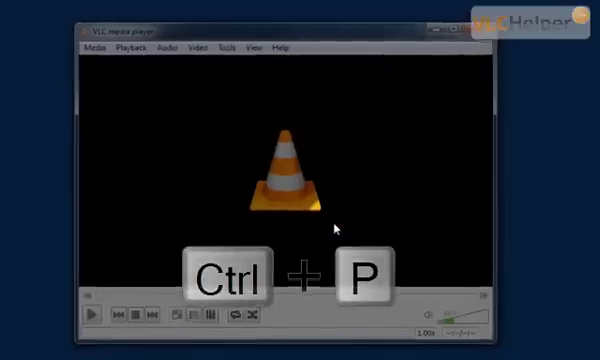
key("ctrl+p")
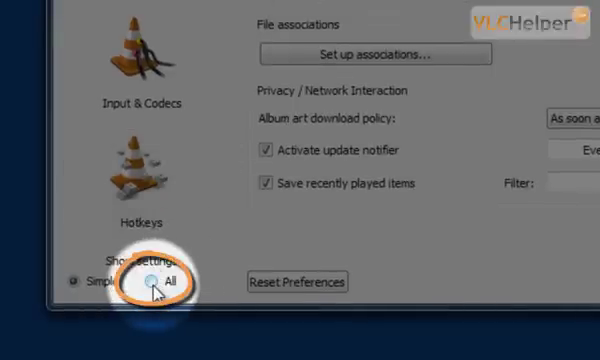
left_click(153, 285)
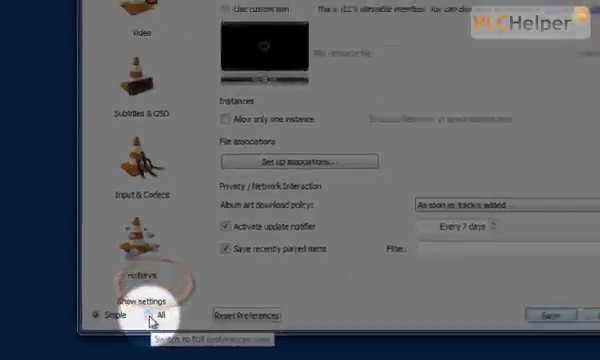
left_click(156, 315)
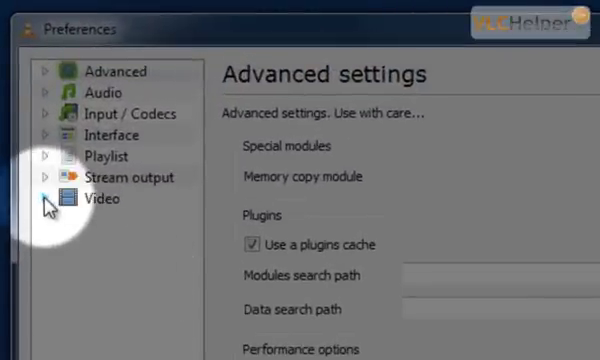
- Expand Video to Subtitles/OSD and turn off On Screen Display
left_click(47, 199)
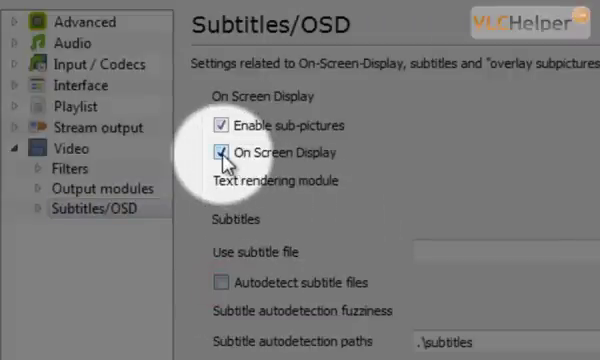
left_click(214, 154)
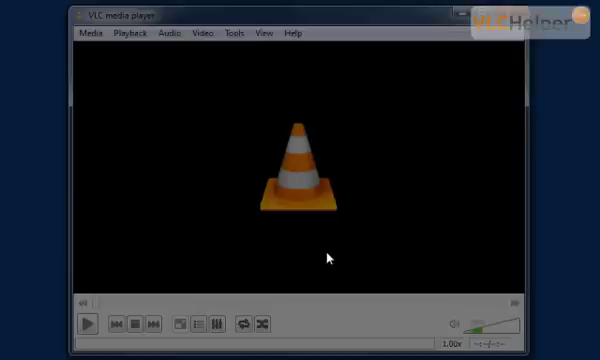
- Reopen Preferences from the Tools menu on the Subtitles/OSD page
left_click(233, 32)
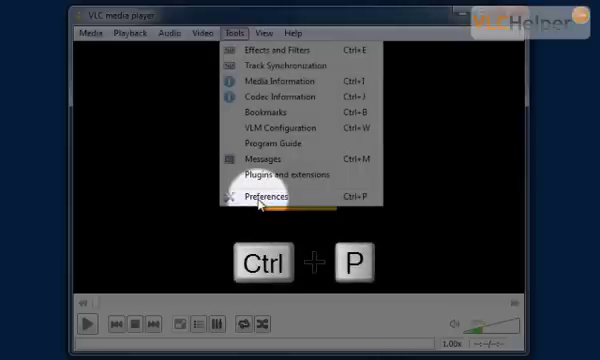
left_click(270, 196)
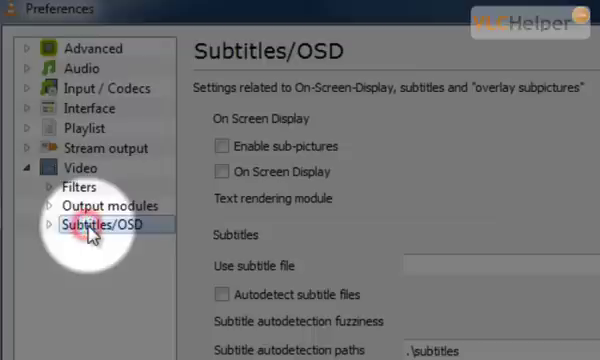
mouse_move(290, 253)
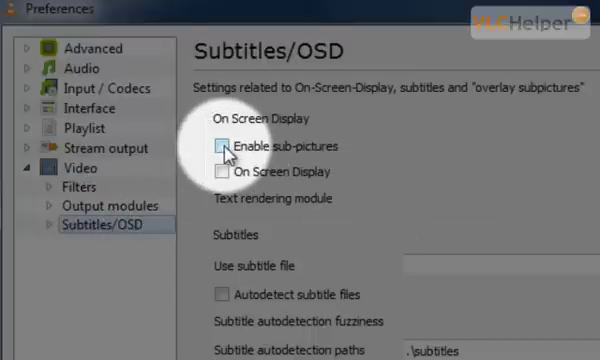
- Tick Enable sub-pictures in Subtitles/OSD and save the preferences
left_click(227, 146)
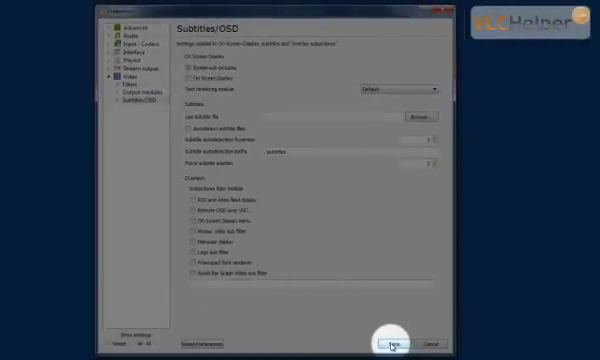
left_click(396, 343)
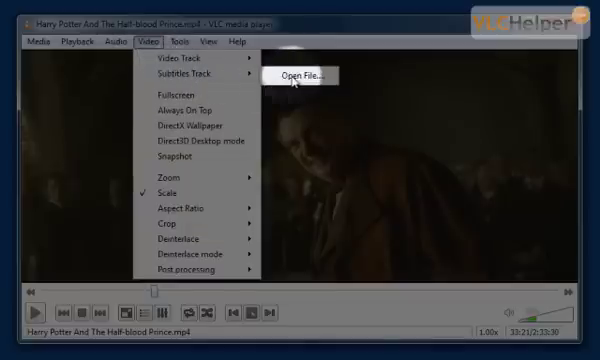
- Load a subtitle file onto the Harry Potter movie and pause playback
left_click(298, 75)
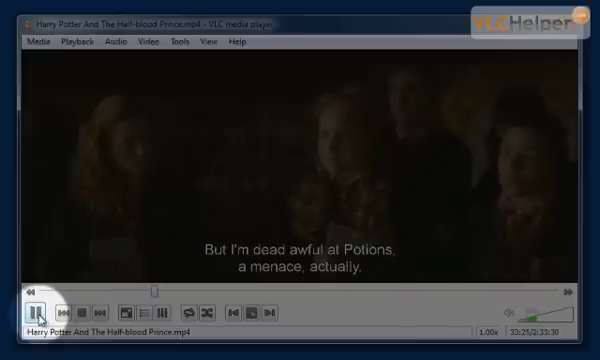
left_click(39, 304)
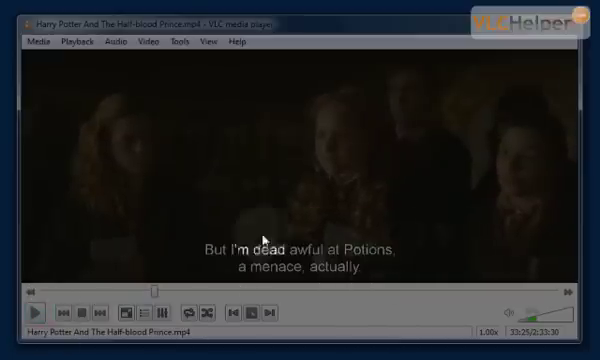